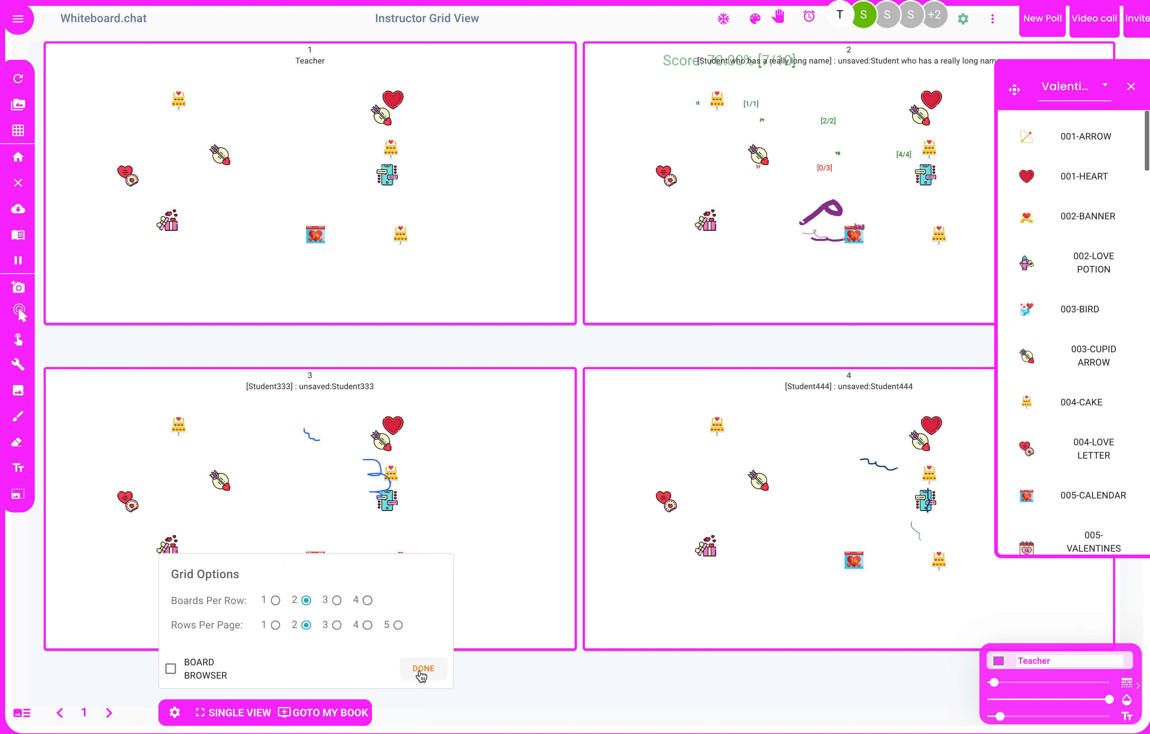
Step: Enable BOARD BROWSER with REAL TIME VIEW unchecked and page the grid forward to page 2
left_click(423, 668)
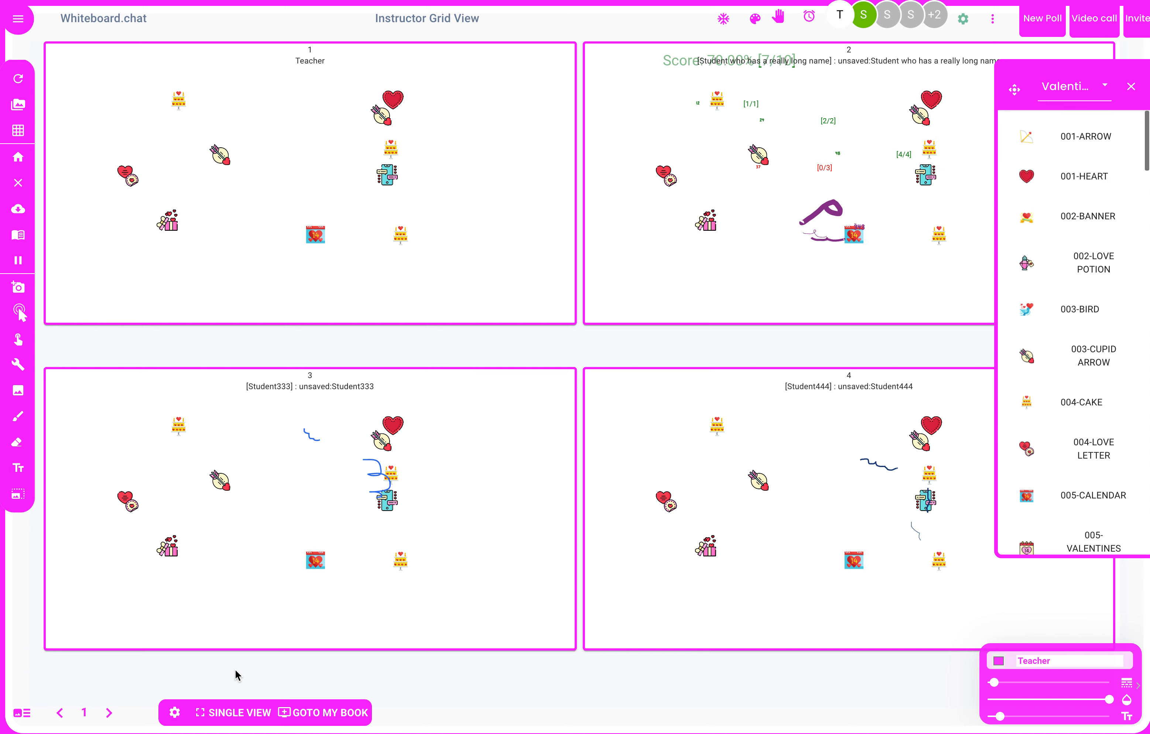
mouse_move(174, 712)
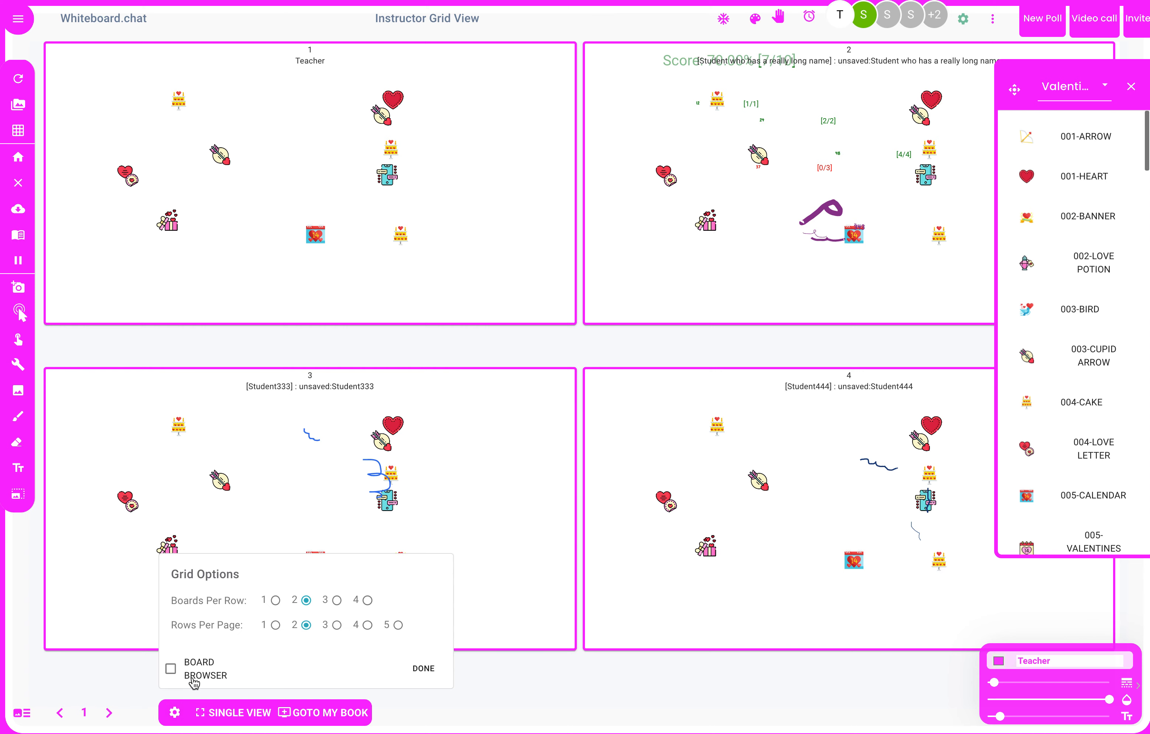
left_click(170, 670)
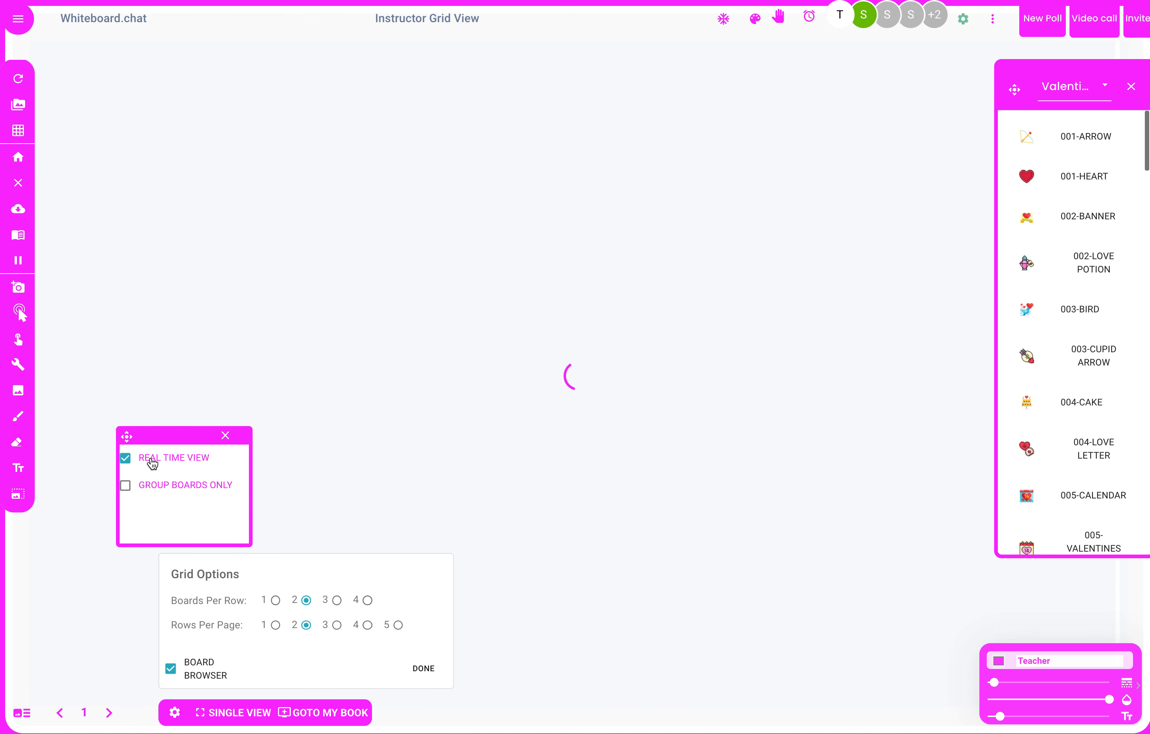
left_click(124, 458)
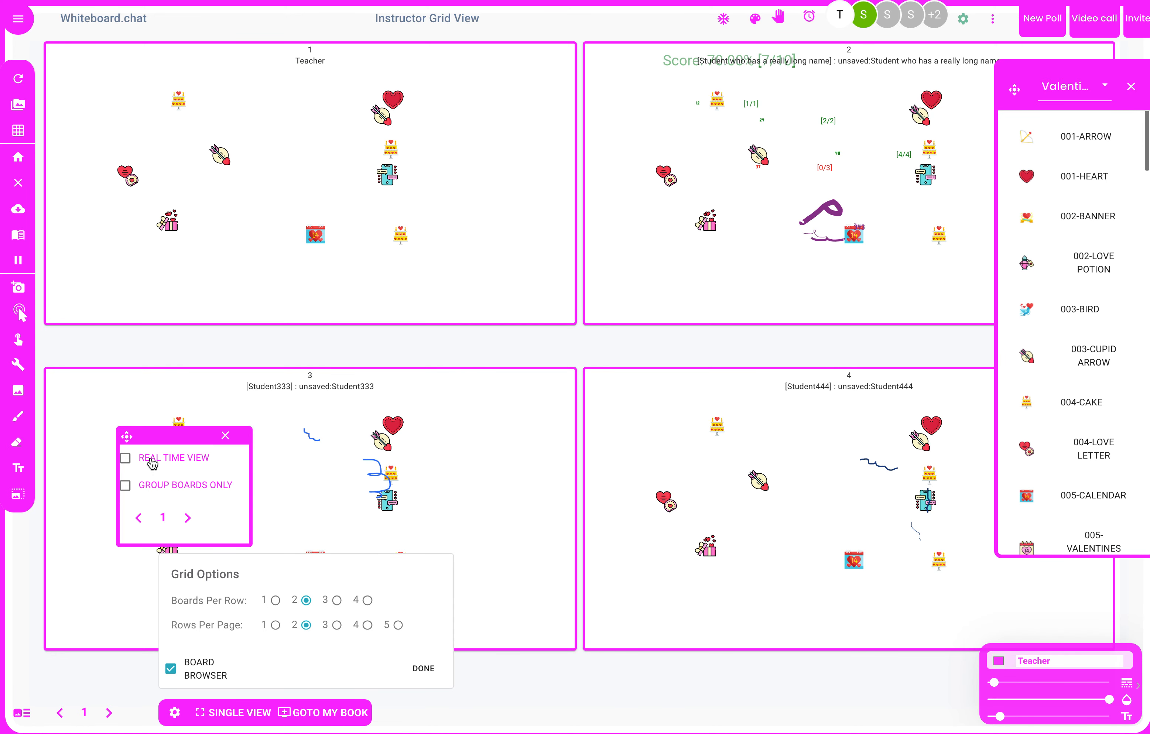
left_click(188, 518)
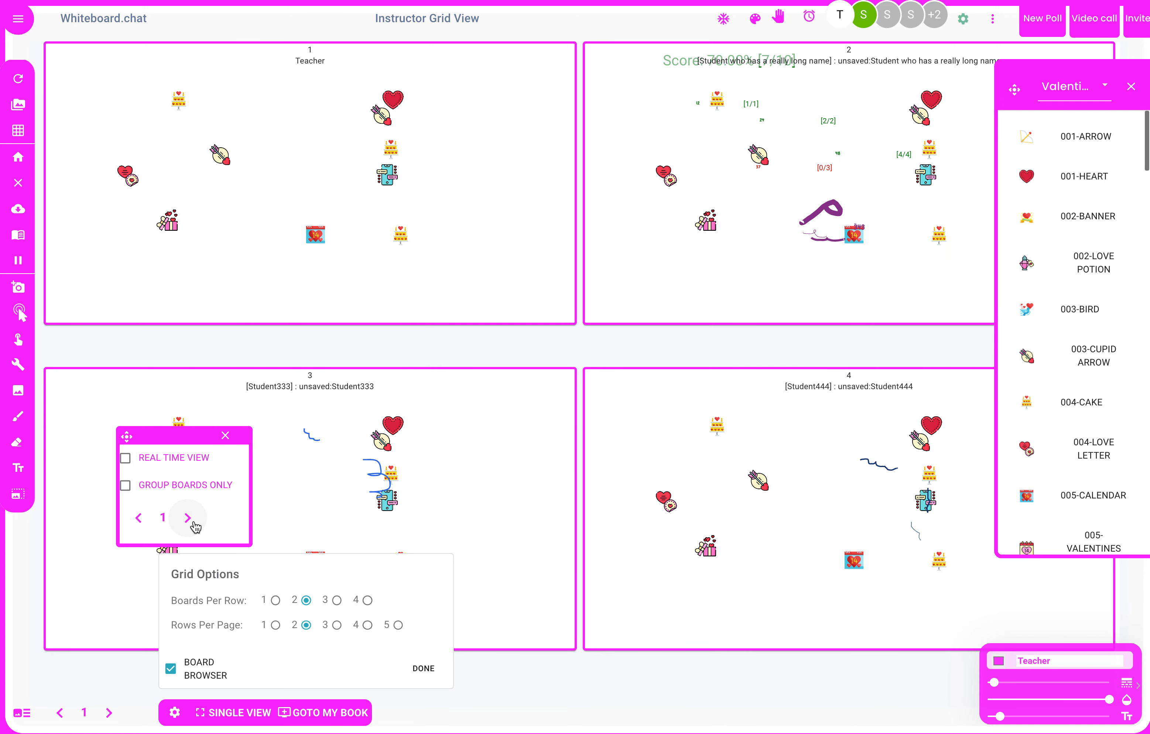
left_click(188, 518)
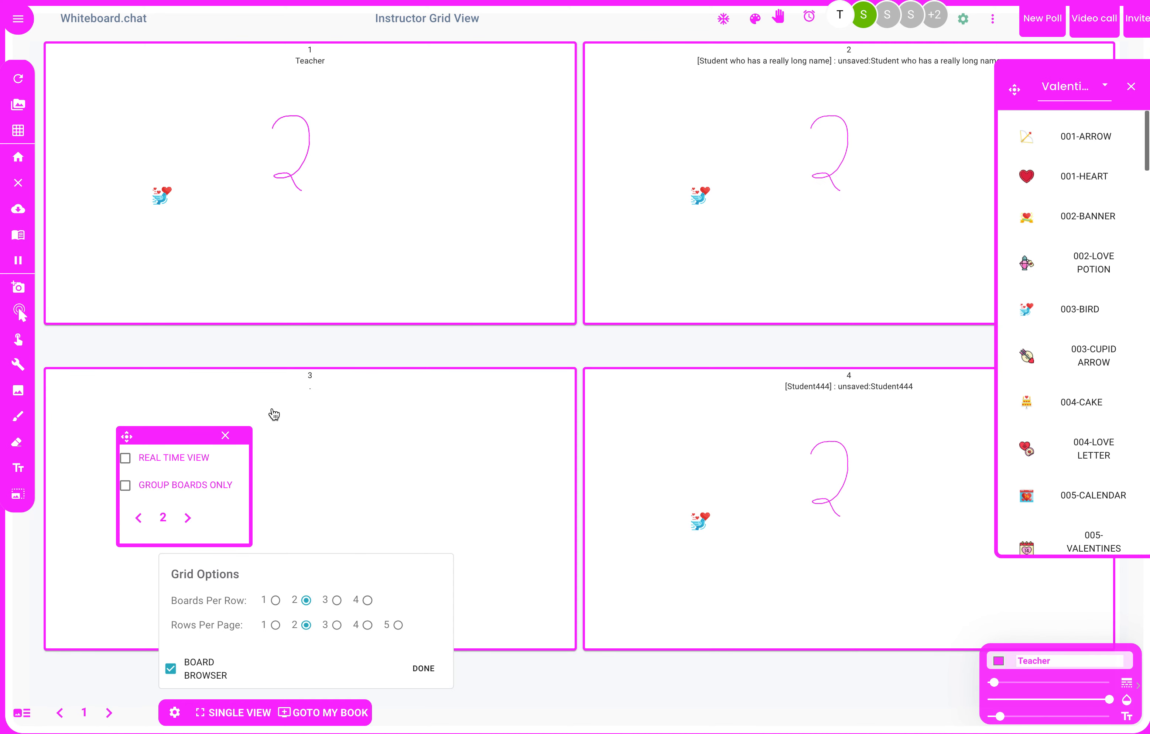
mouse_move(1093, 262)
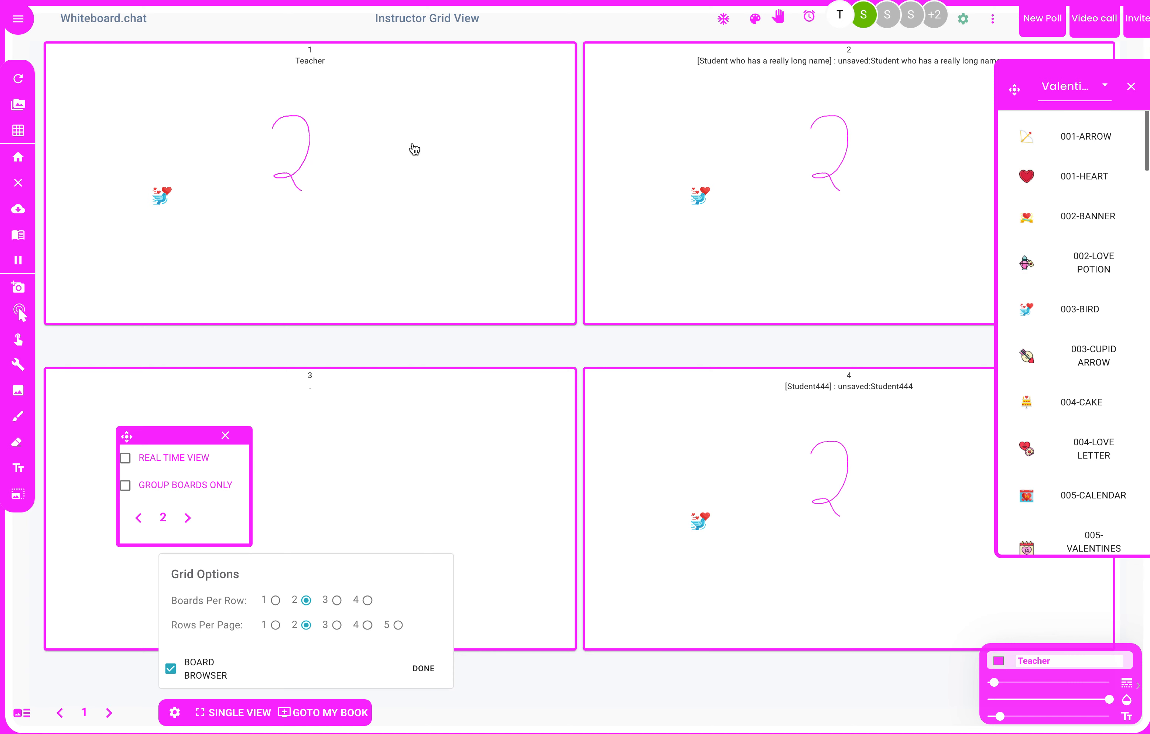
mouse_move(150, 110)
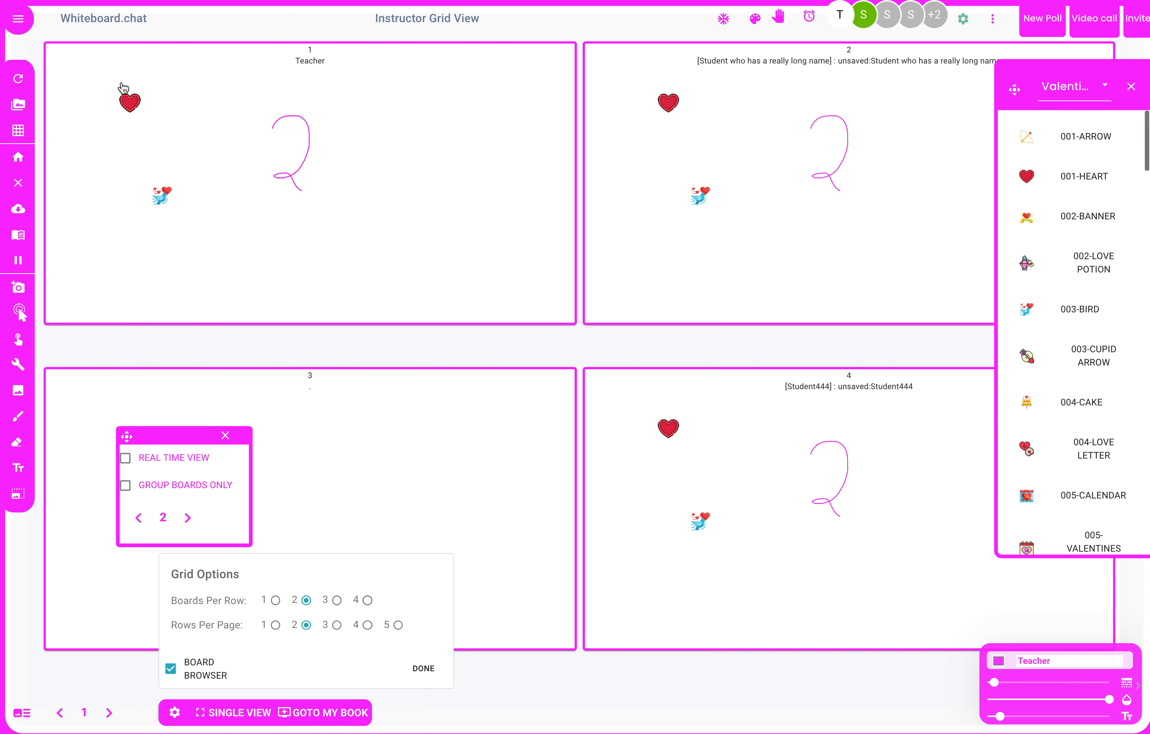
mouse_move(679, 153)
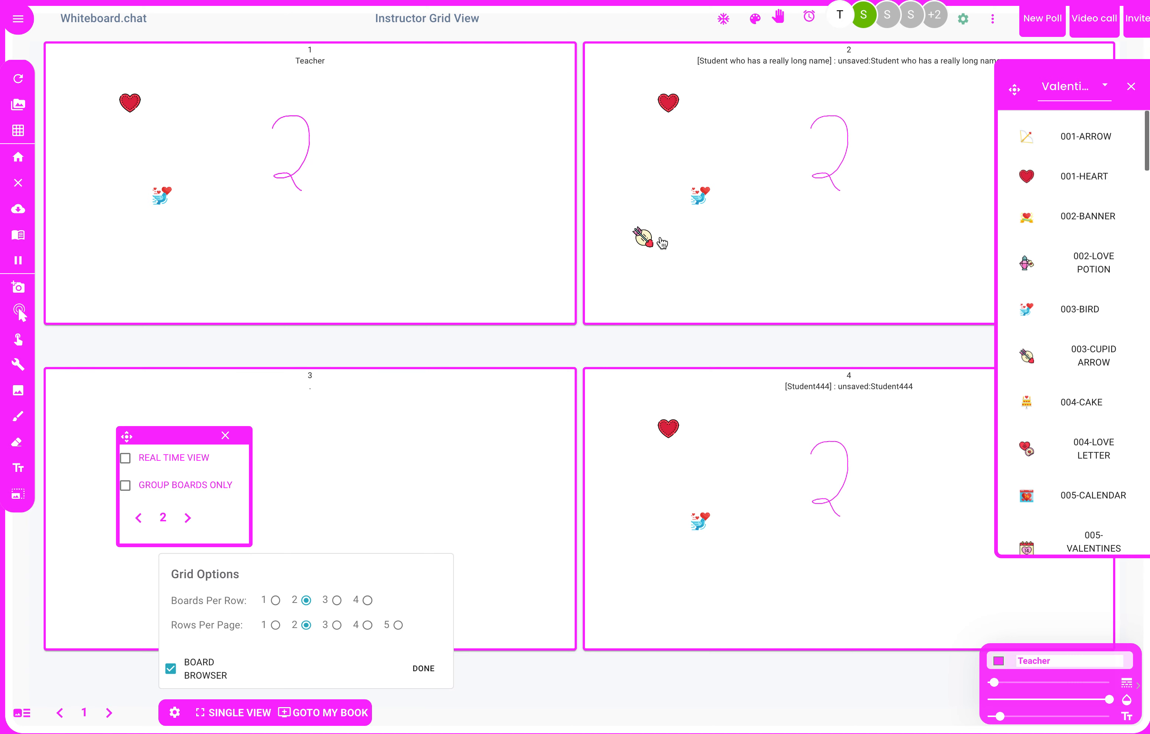
mouse_move(751, 242)
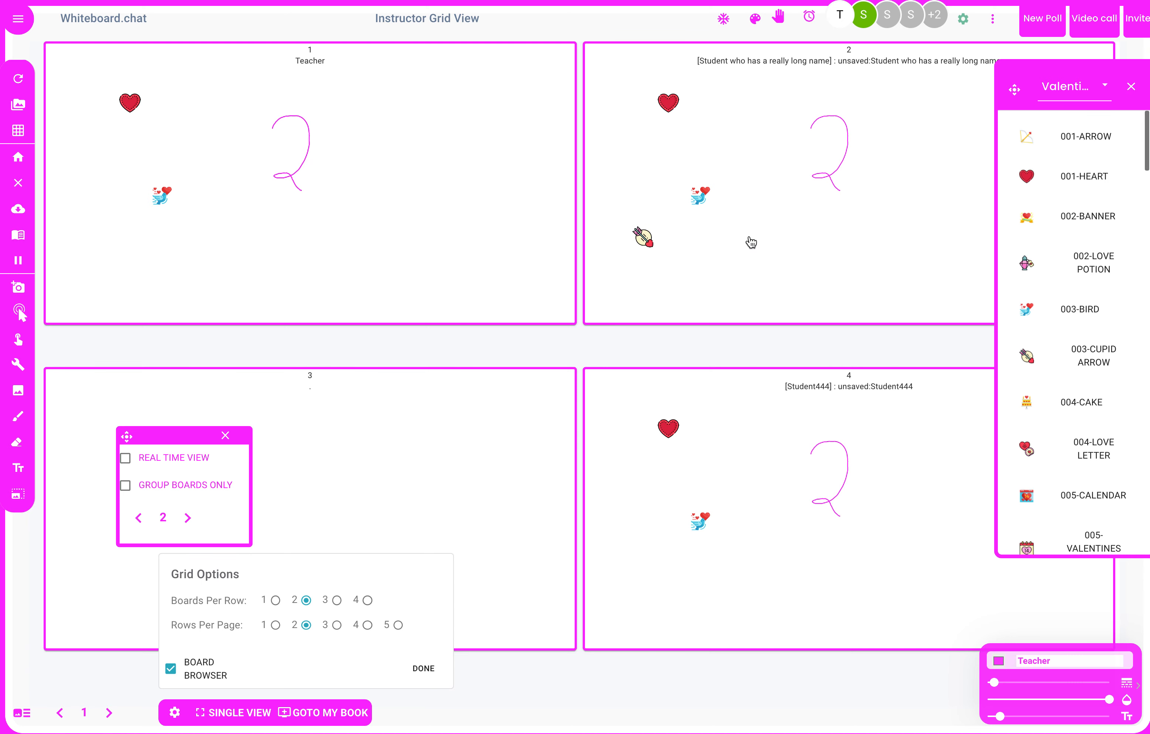